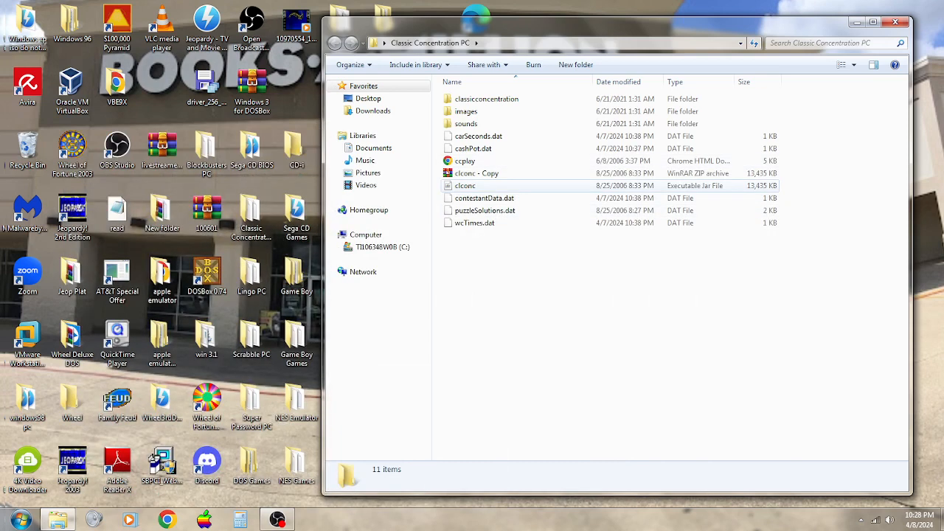
# Step: Launch the clconc jar from the Classic Concentration PC folder
pyautogui.click(465, 185)
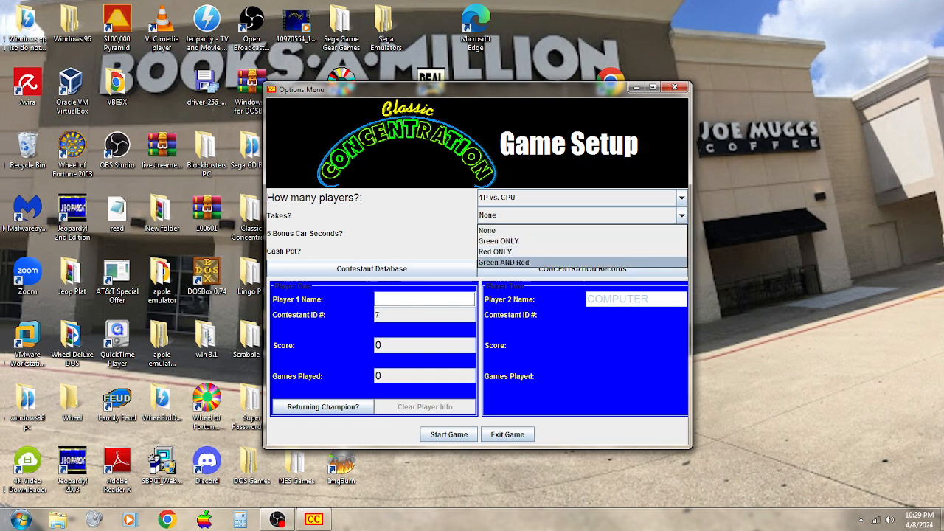
# Step: Enable green and red takes, load returning champion AUBREY as Player 1, and start
pyautogui.click(503, 262)
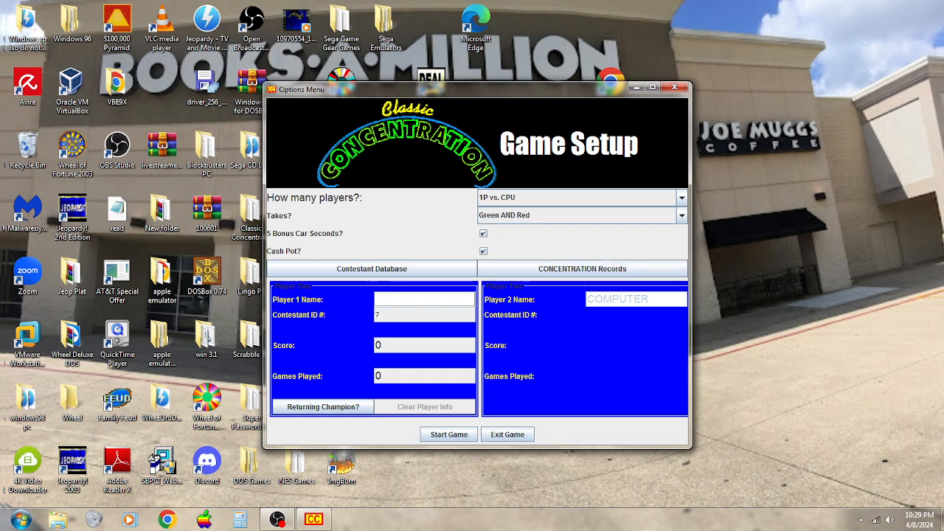
pyautogui.click(372, 268)
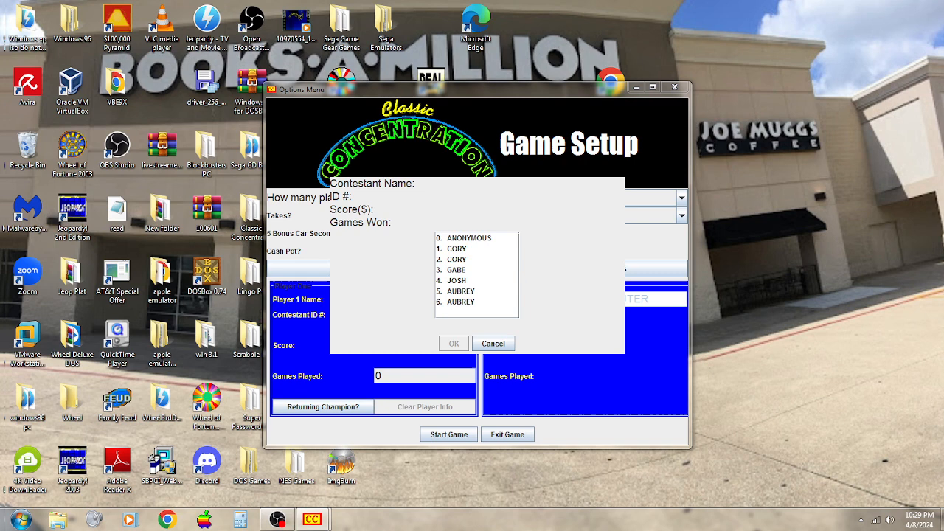
pyautogui.click(461, 291)
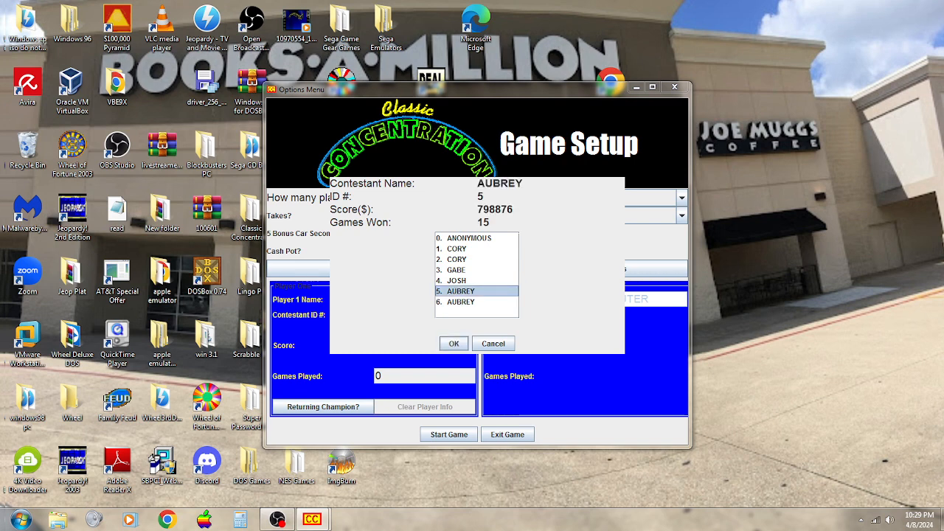
pyautogui.click(453, 343)
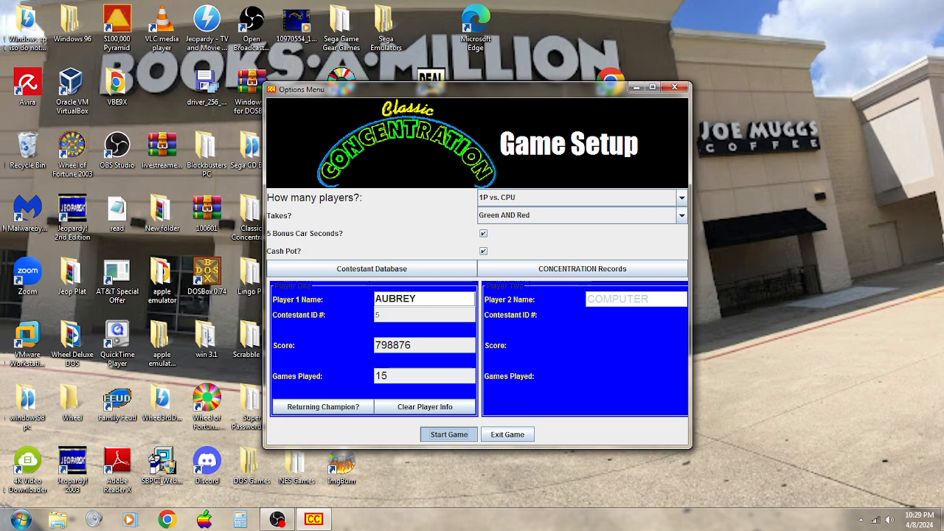
pyautogui.click(449, 434)
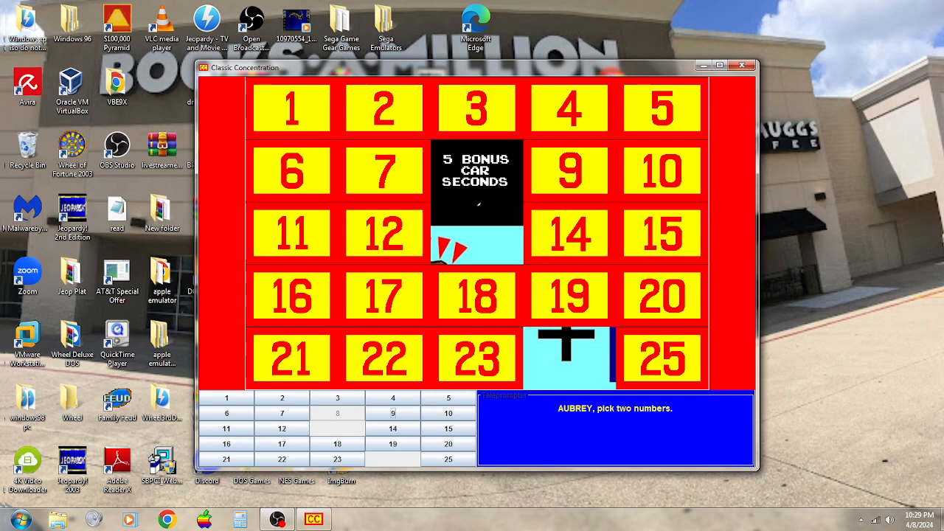
# Step: Uncover a square on the number grid and advance through the computer's pick
pyautogui.click(477, 358)
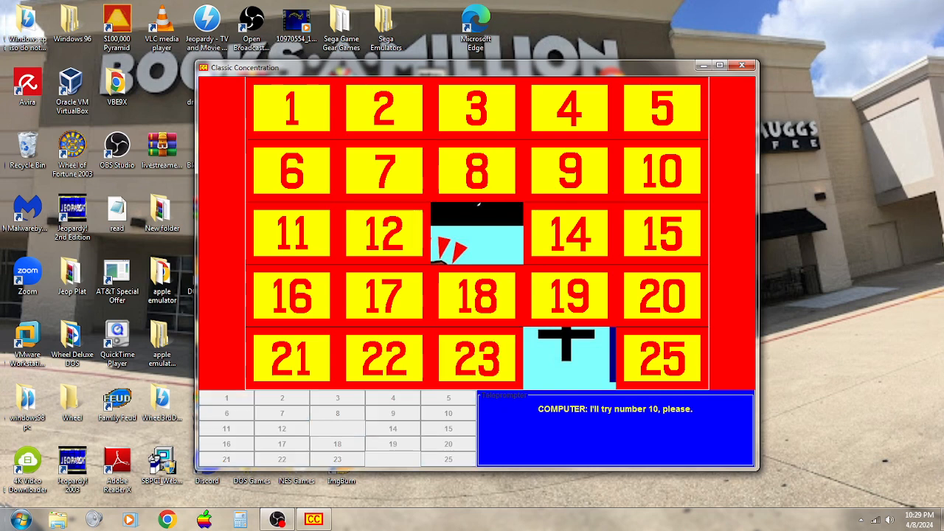
pyautogui.click(662, 171)
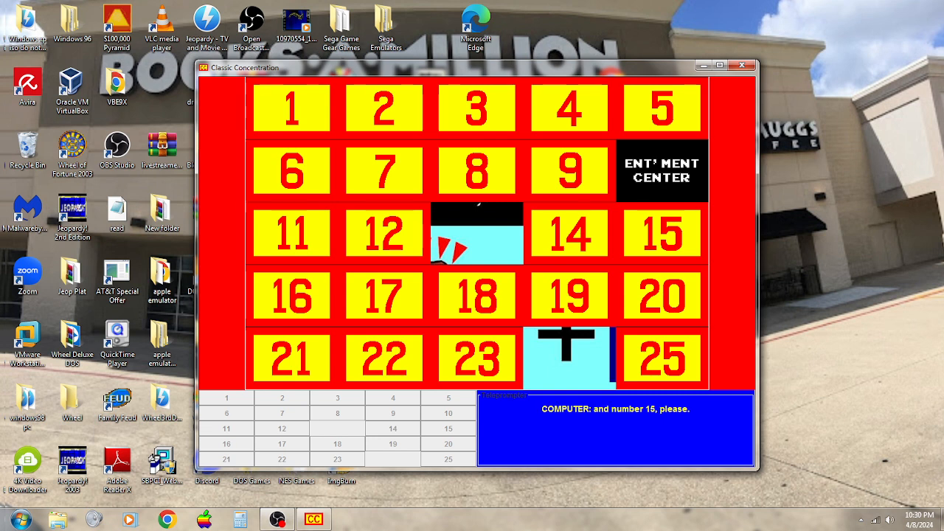
pyautogui.click(661, 170)
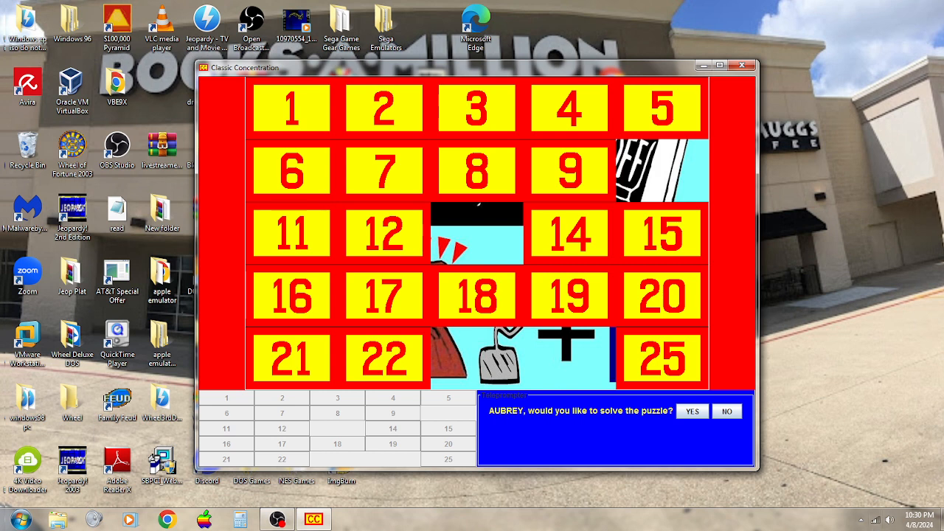
# Step: Decline solving the rebus and advance through the computer's turn
pyautogui.click(726, 411)
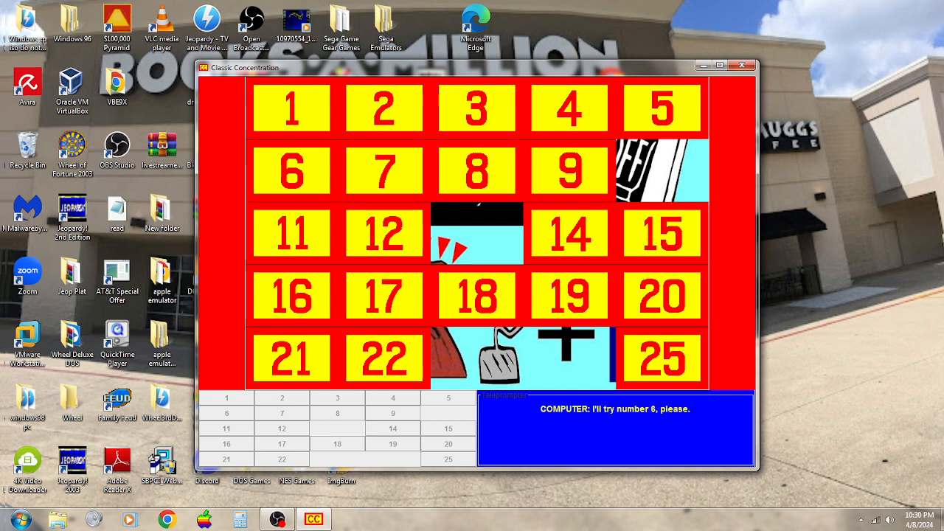
pyautogui.click(291, 170)
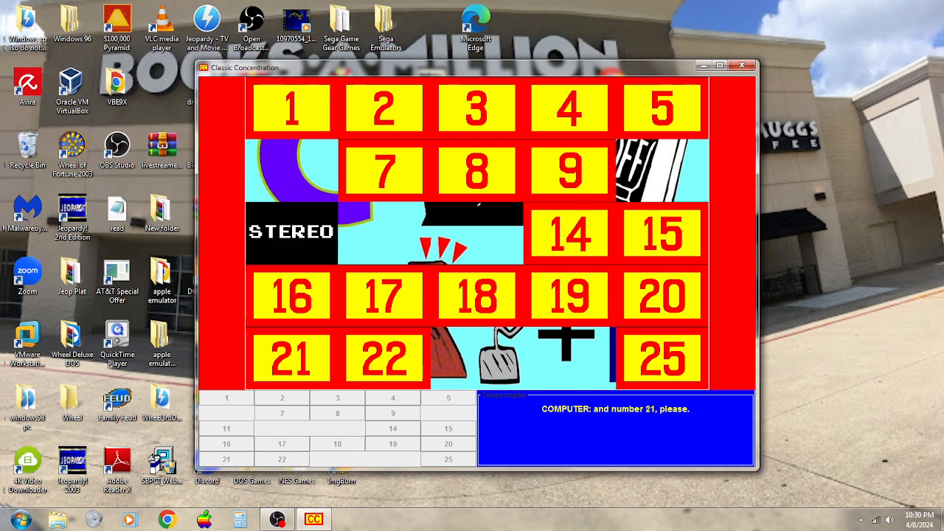
pyautogui.click(291, 358)
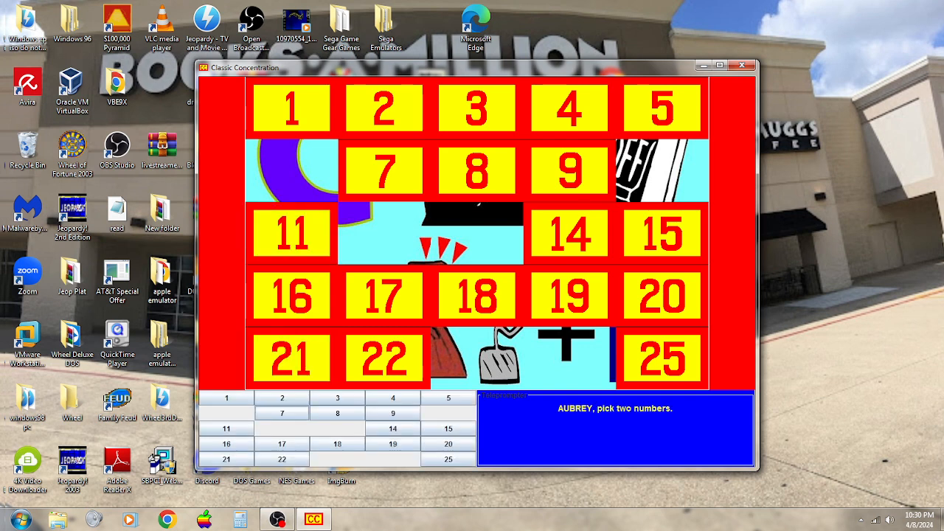
# Step: Uncover another grid square, then accept the offer to solve the rebus
pyautogui.click(383, 170)
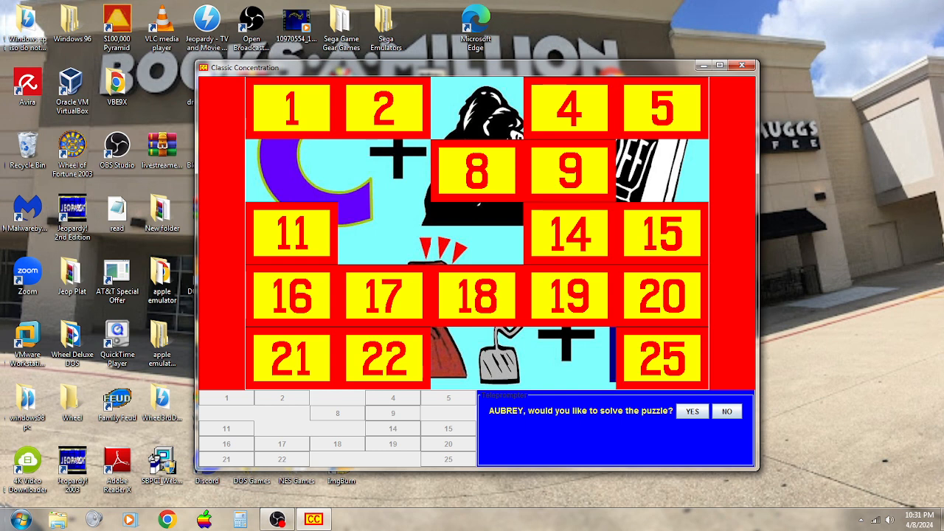
pyautogui.click(691, 411)
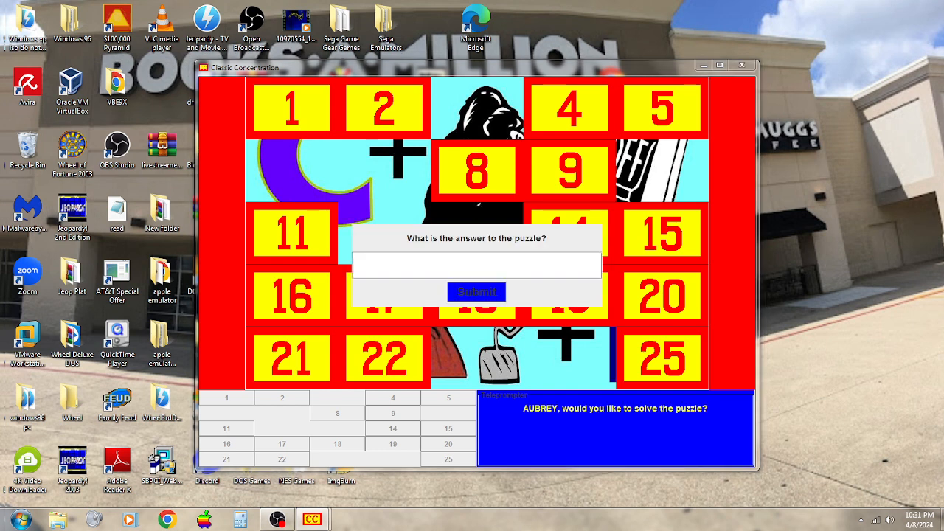
# Step: Submit 'cape of good' as the rebus answer and continue to the podiums
pyautogui.write('cape of good')
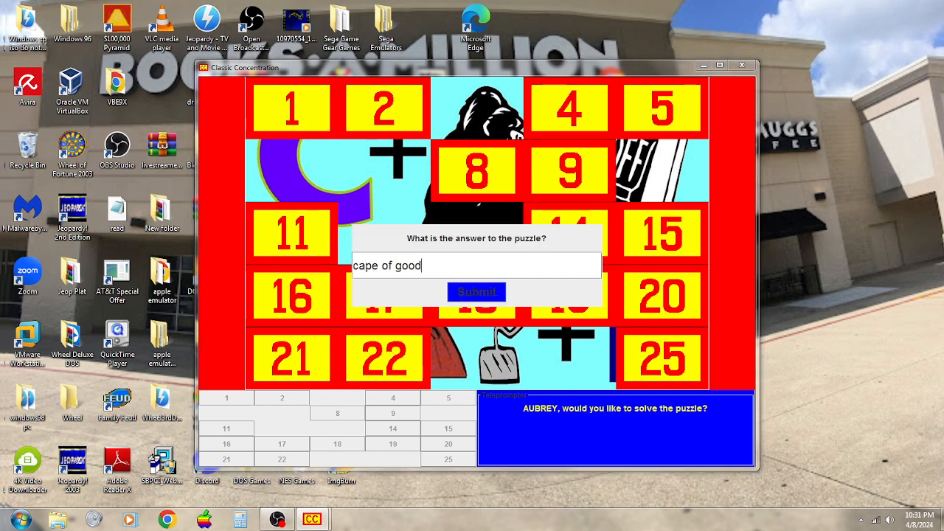
pyautogui.click(476, 292)
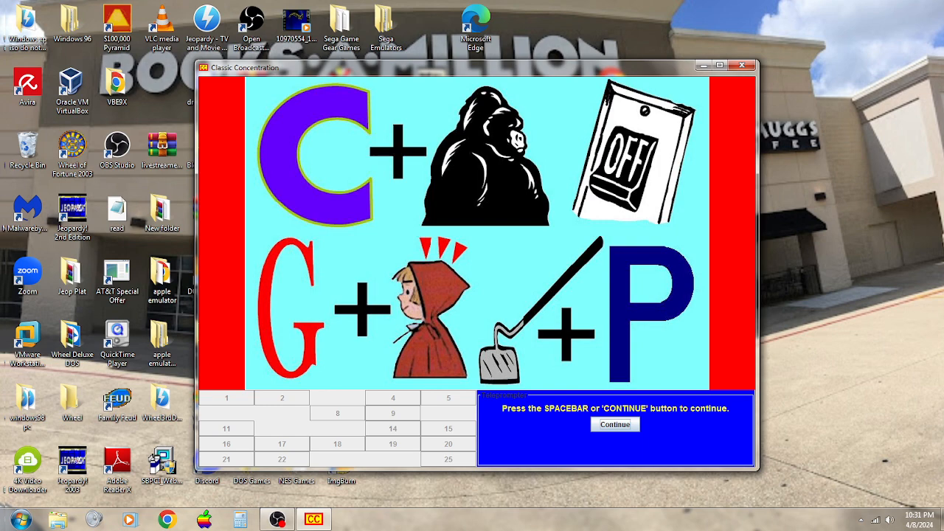
pyautogui.click(615, 424)
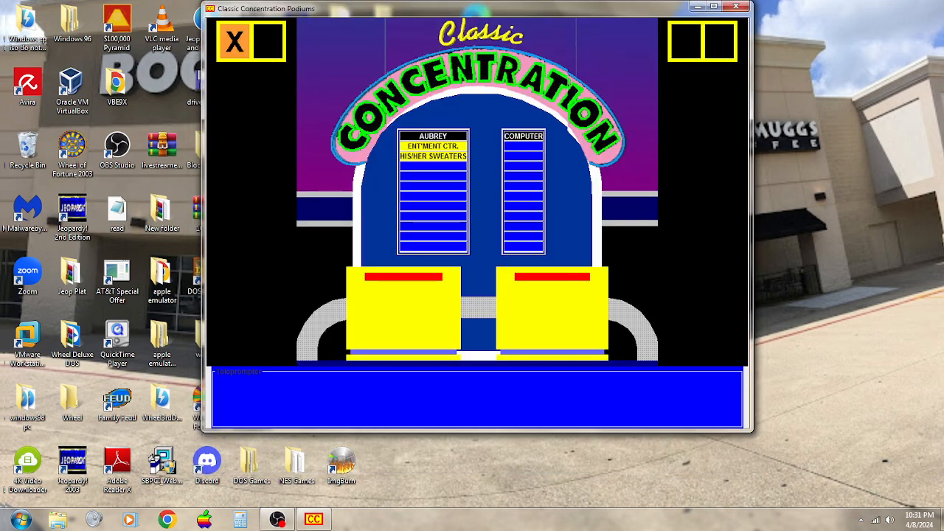